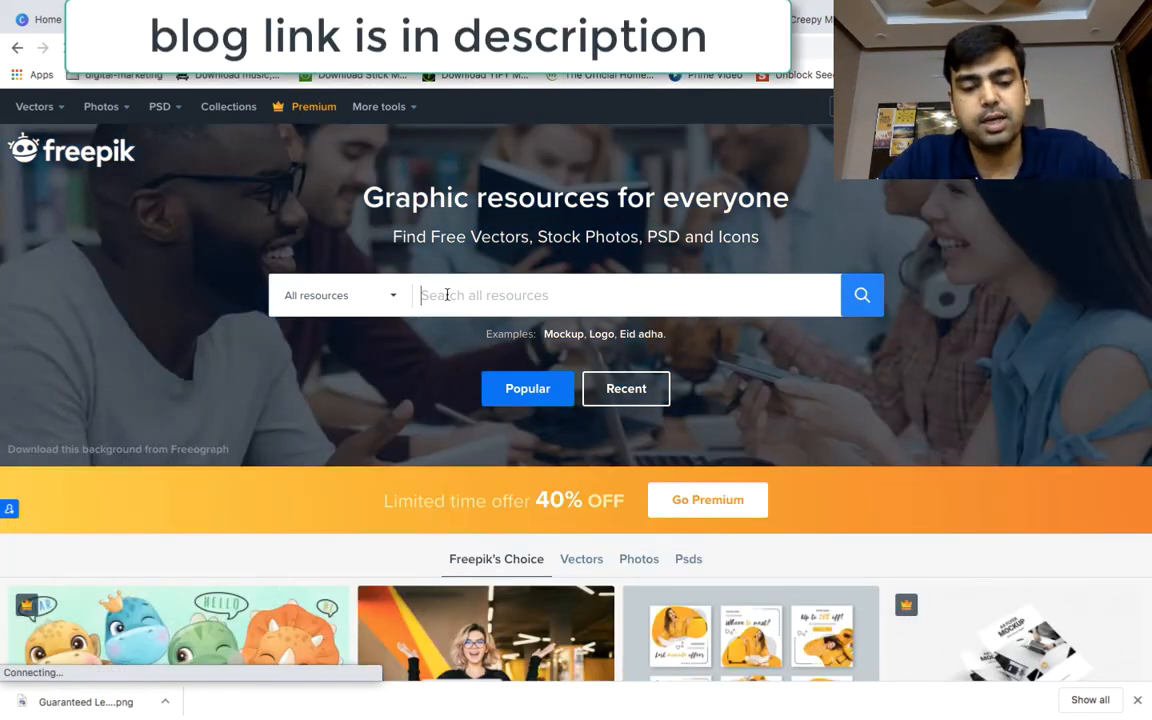
# Enter 'Drobotdean' as the search term and dismiss the suggestion list.
pyautogui.write('Drobotdean')
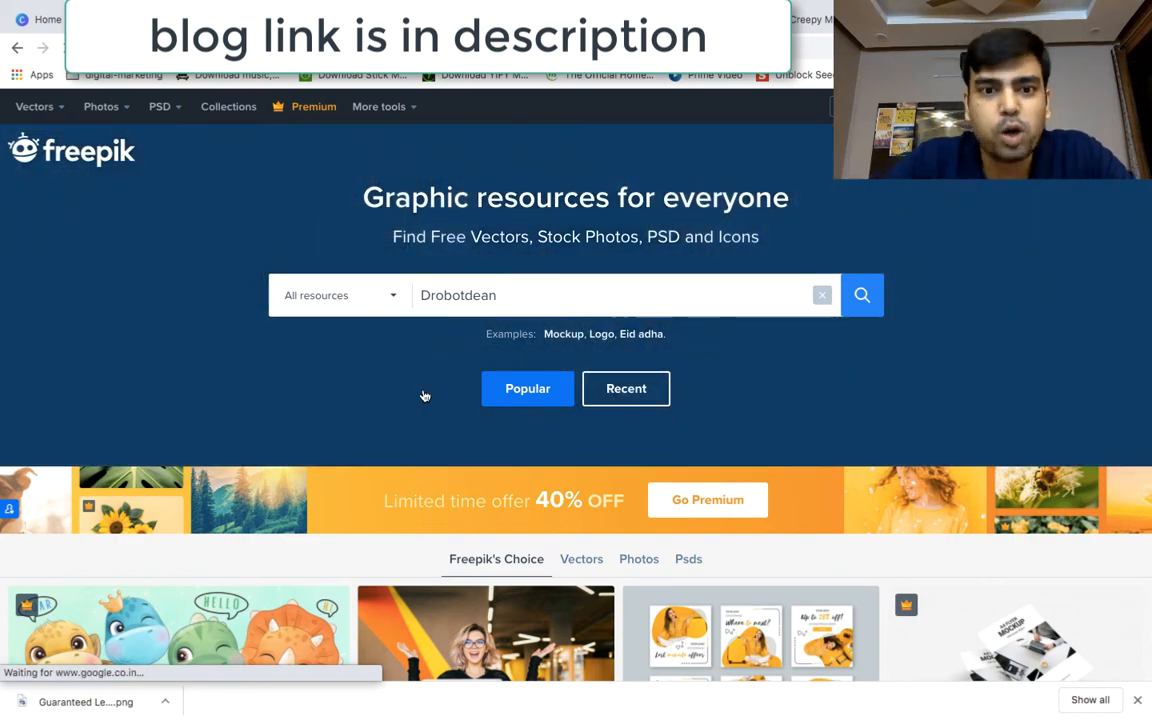
pyautogui.click(600, 296)
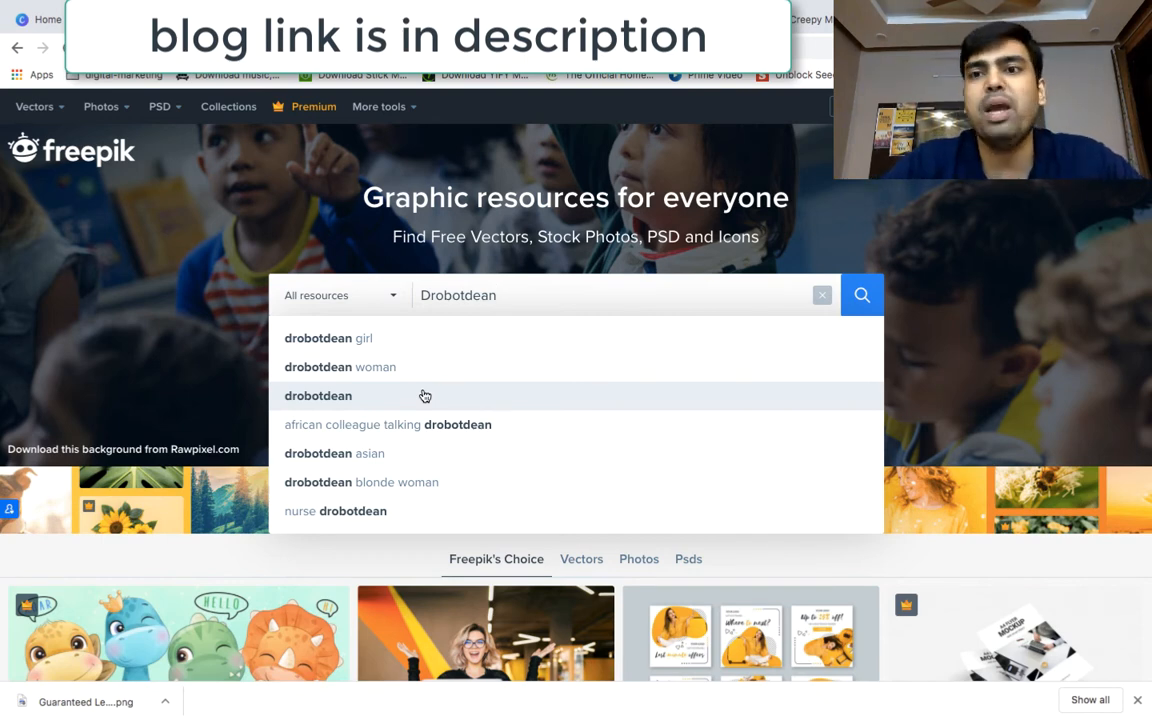
pyautogui.moveTo(466, 306)
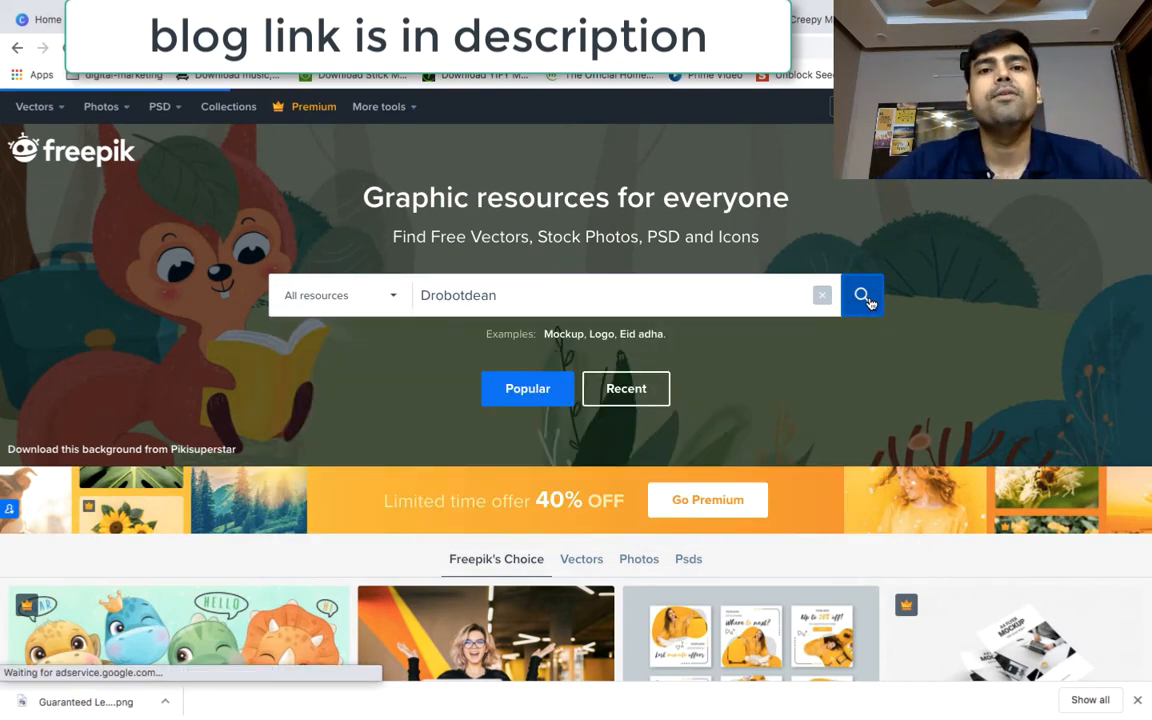
pyautogui.moveTo(936, 320)
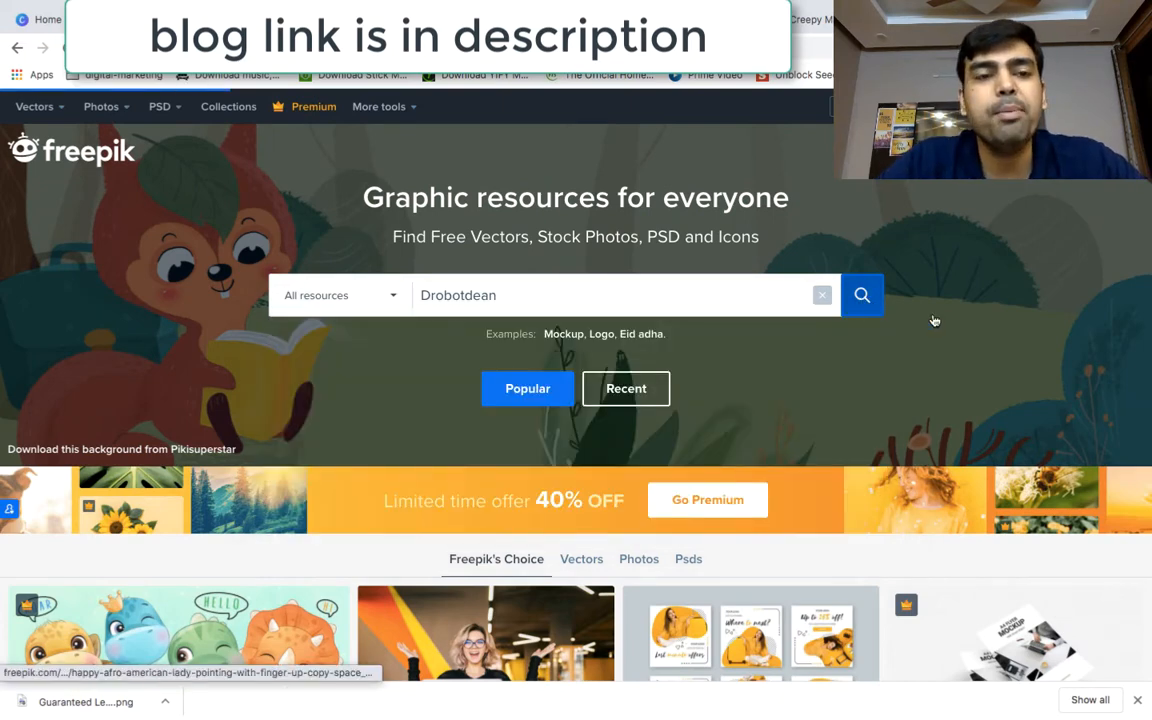
# Run the search and browse the grid of 33,760 drobotdean stock photos of people.
pyautogui.click(860, 294)
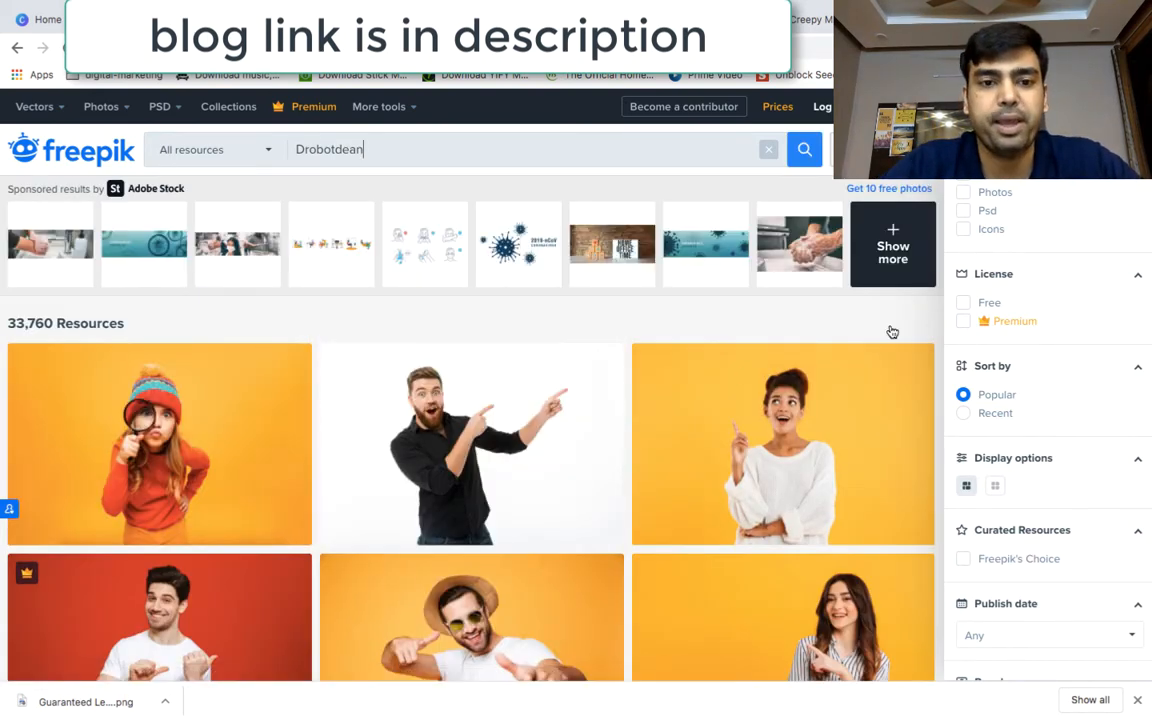
pyautogui.scroll(-3)
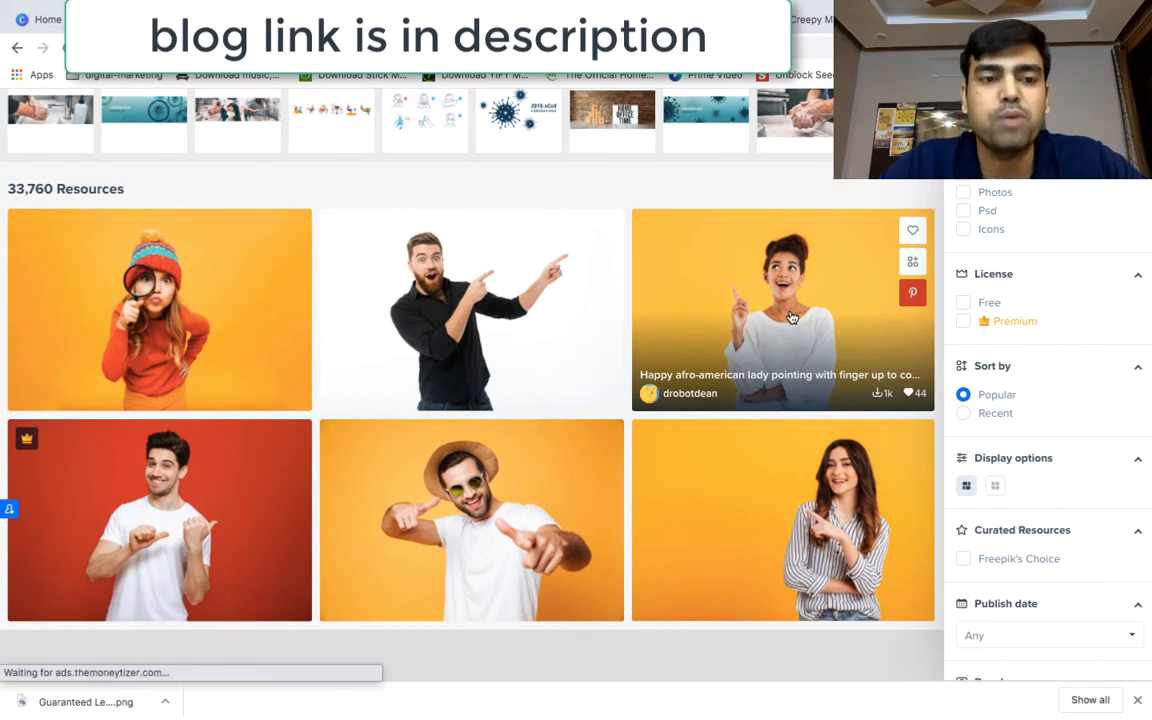
pyautogui.moveTo(740, 492)
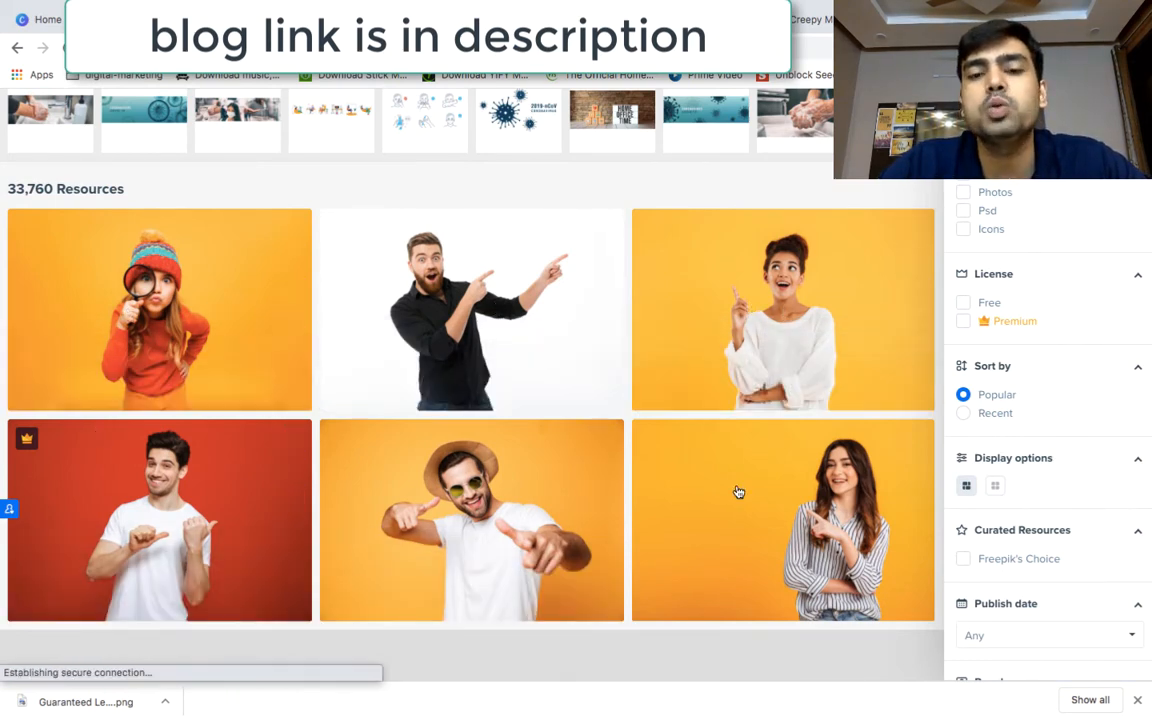
pyautogui.scroll(-3)
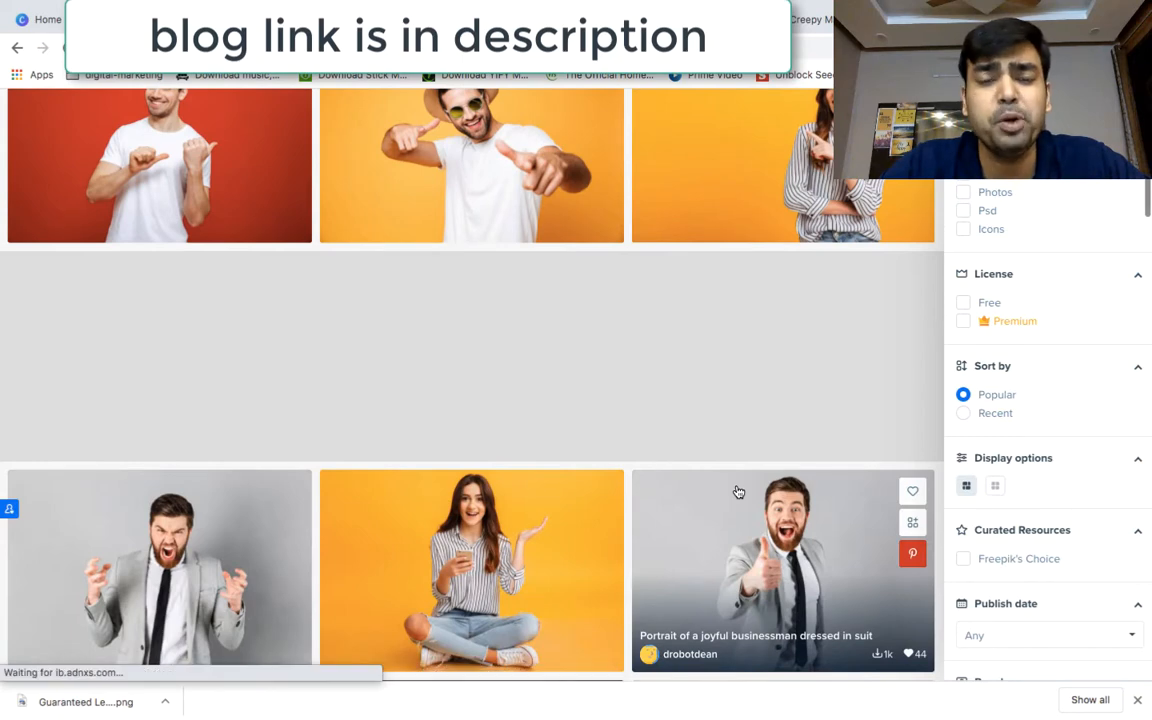
pyautogui.scroll(-3)
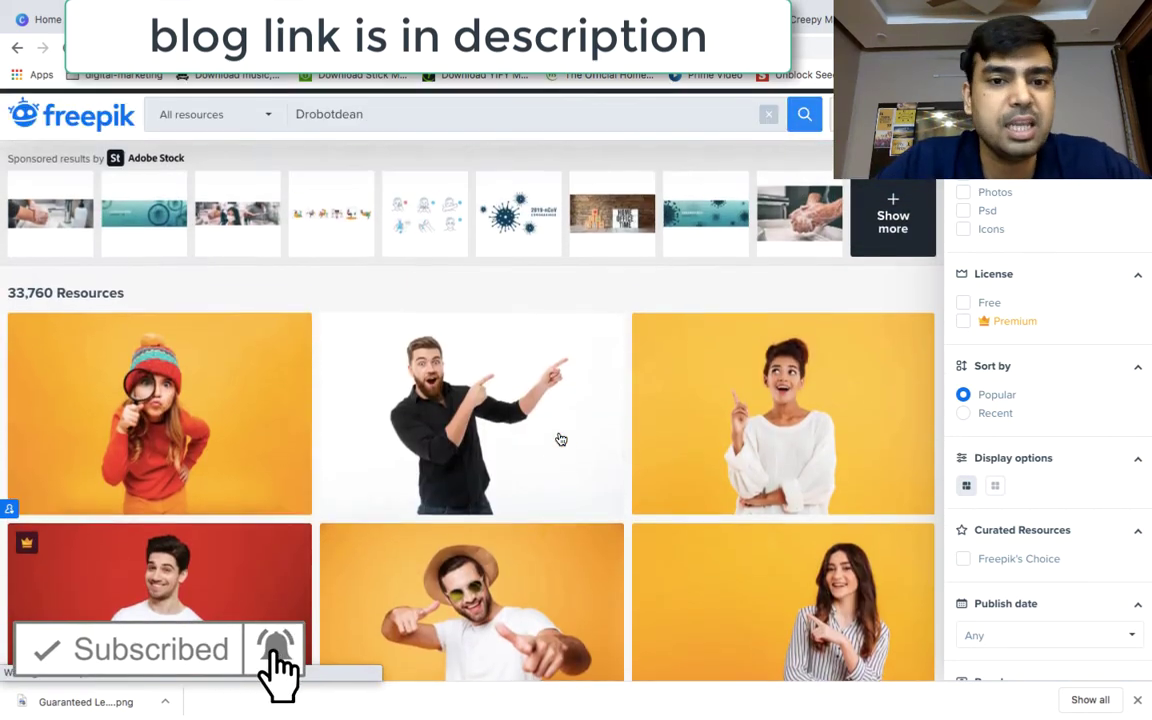
pyautogui.scroll(-3)
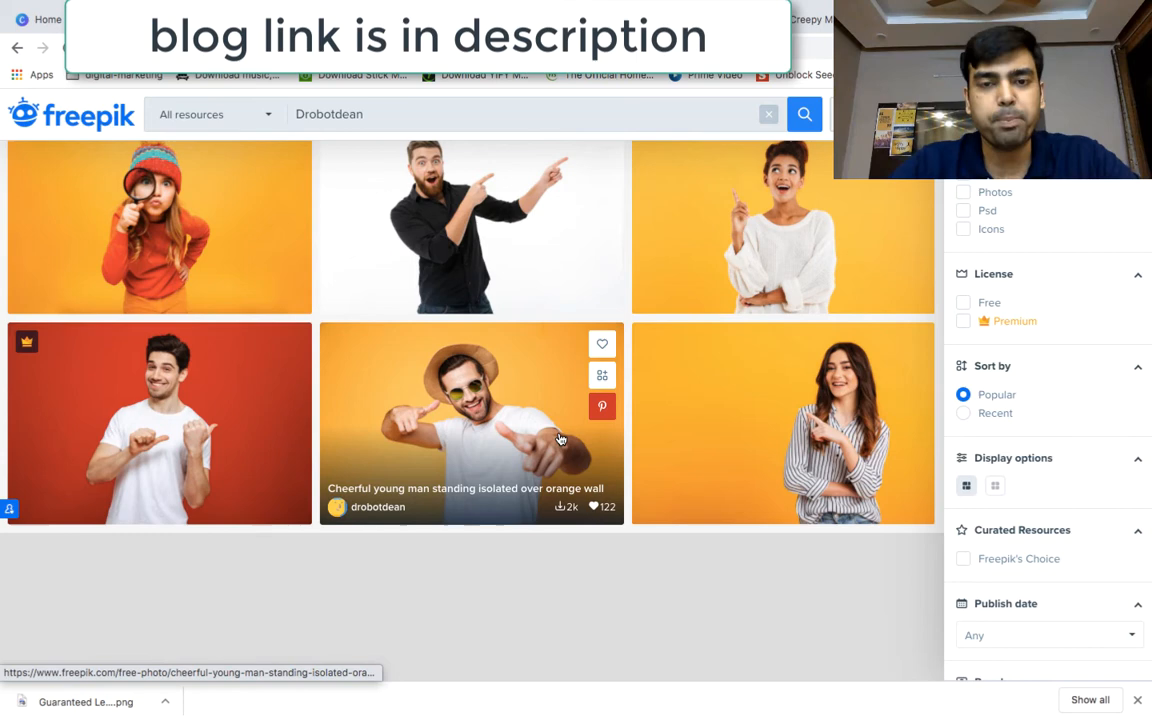
pyautogui.moveTo(212, 396)
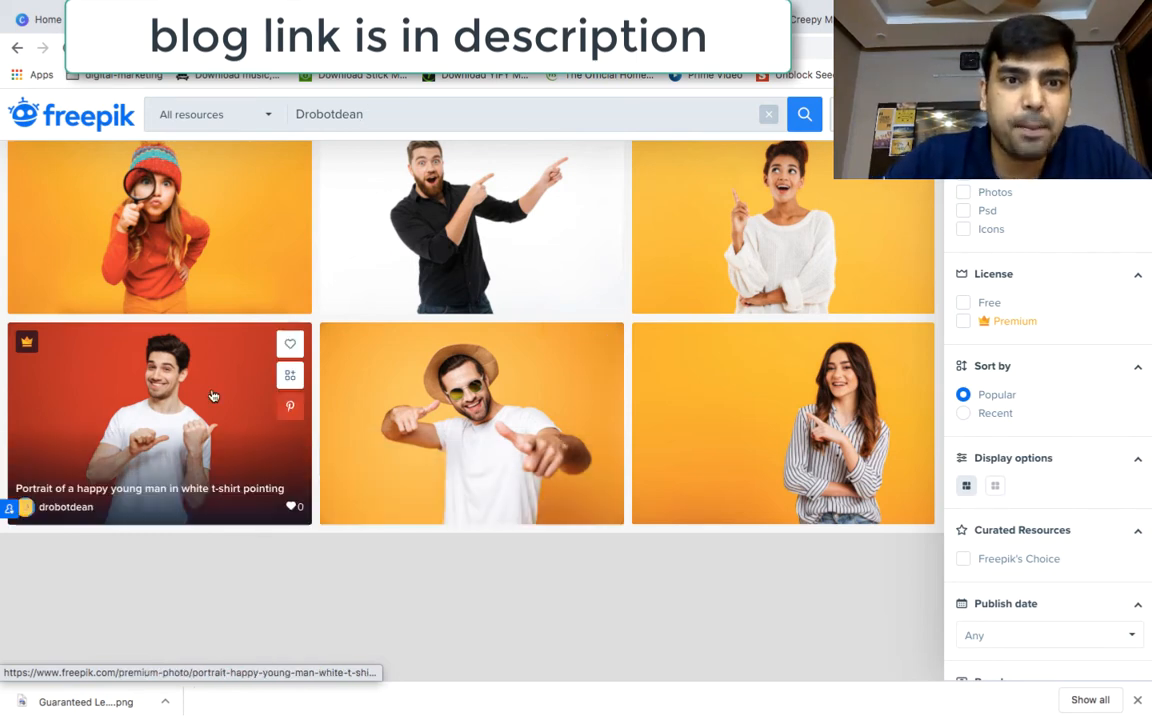
pyautogui.moveTo(402, 116)
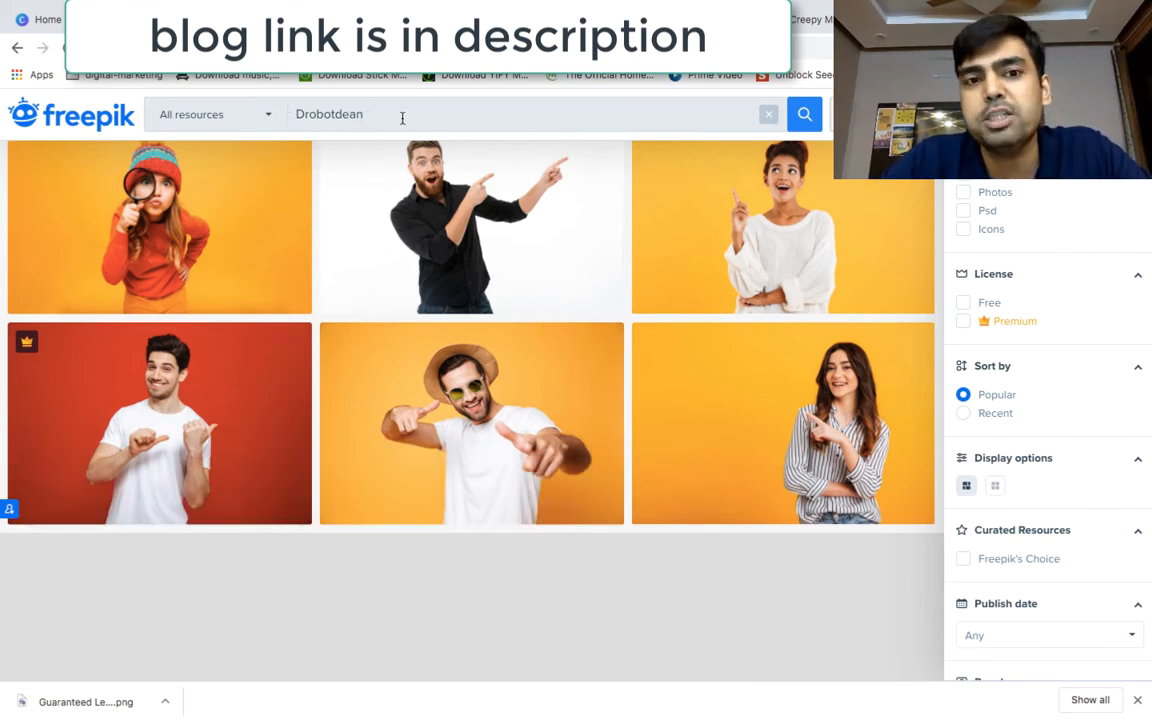